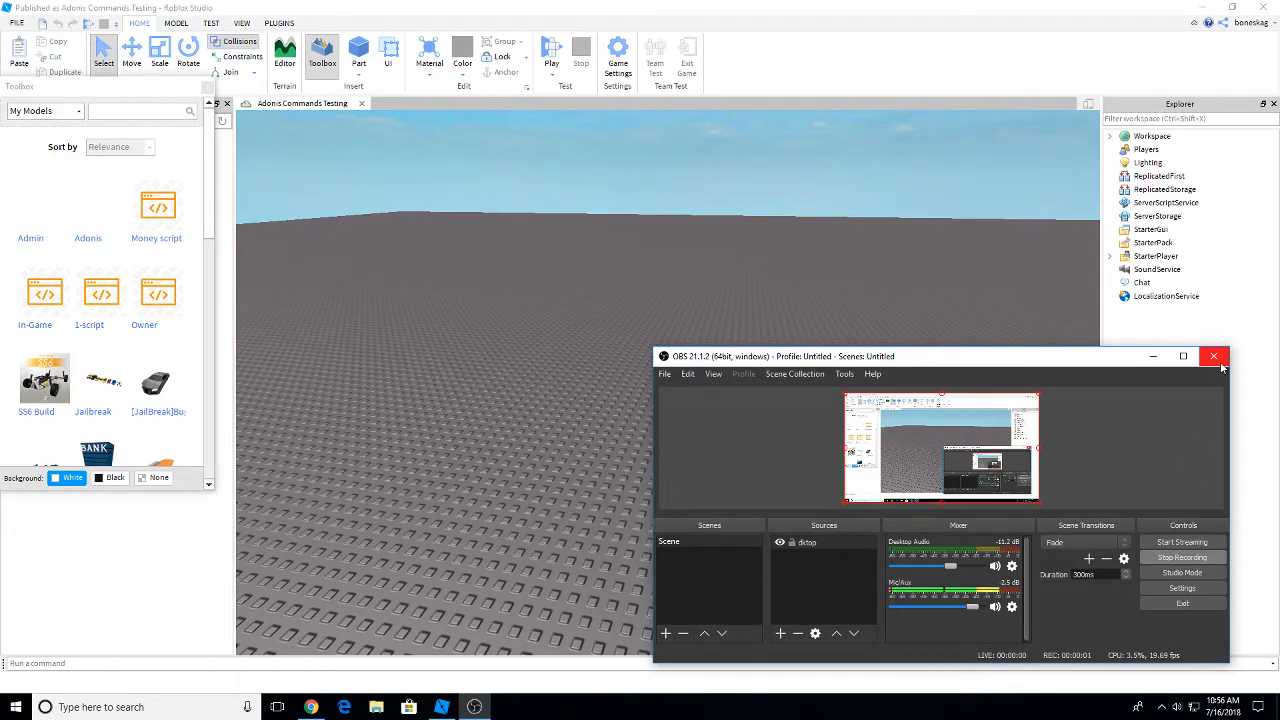
pyautogui.moveTo(560, 710)
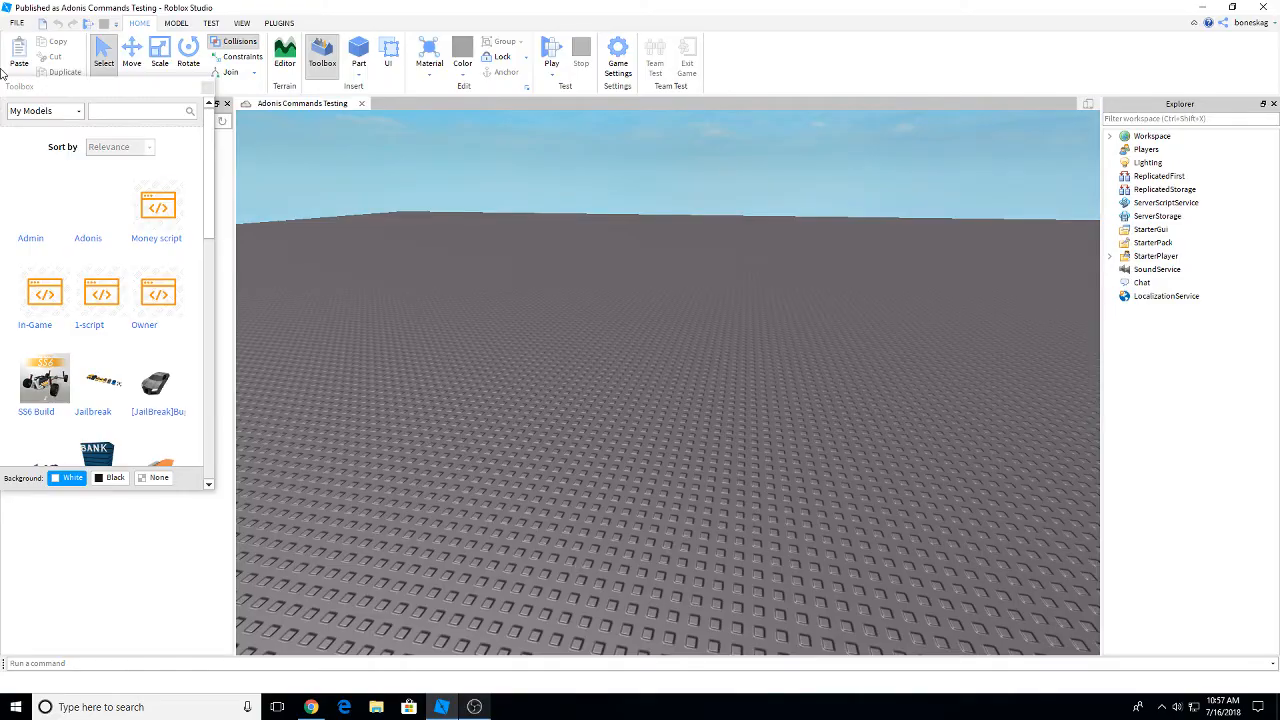
# Search the Toolbox public Models catalogue for 'adonis' and insert the Adonis model
pyautogui.click(45, 110)
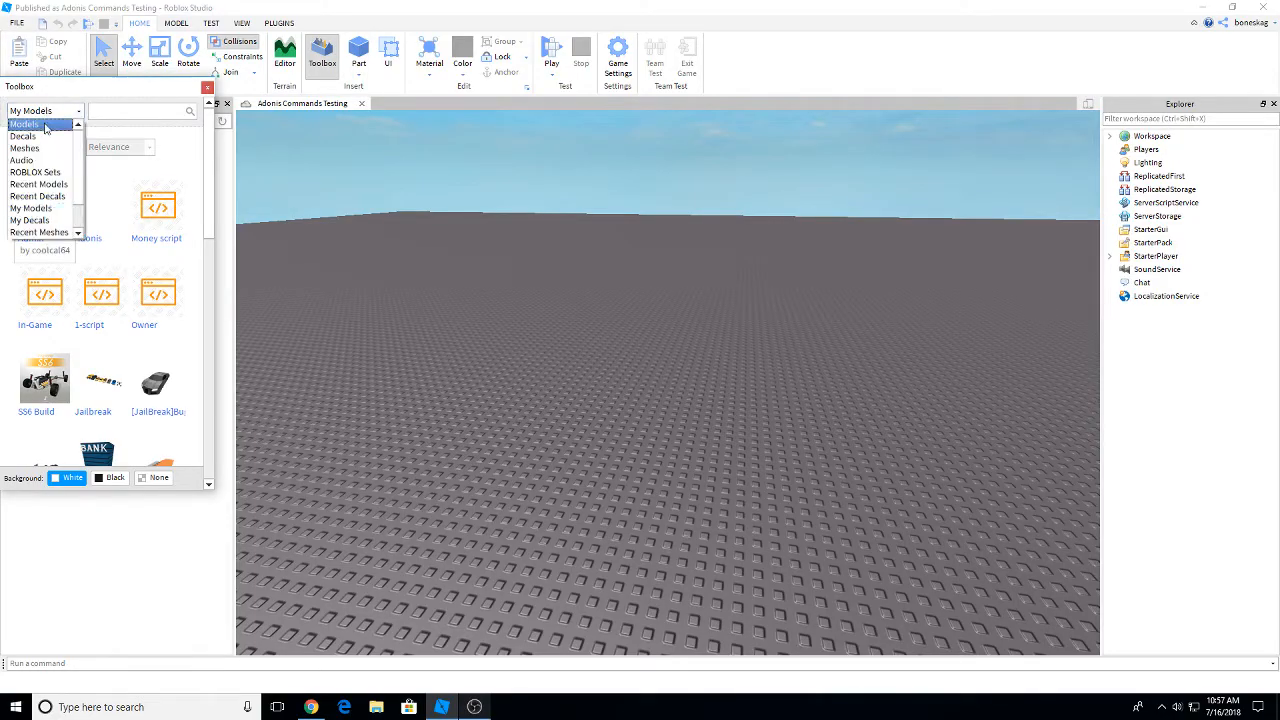
pyautogui.click(24, 123)
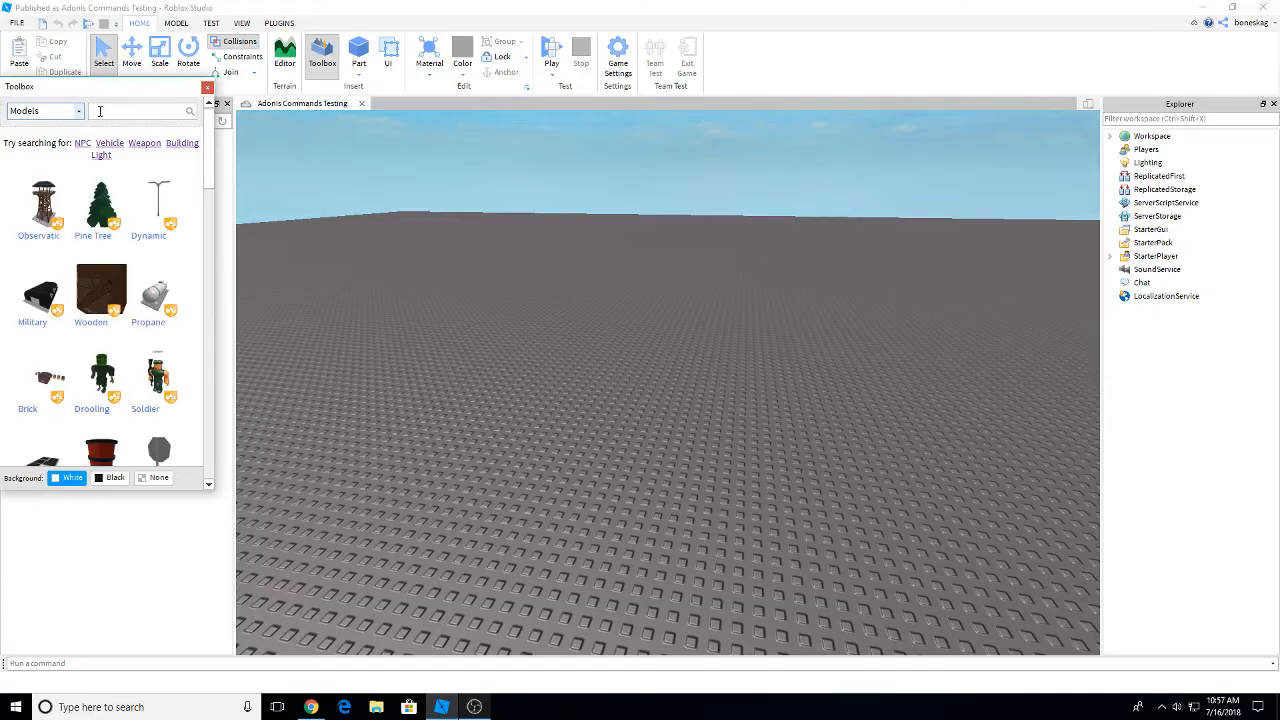
pyautogui.write('adonis')
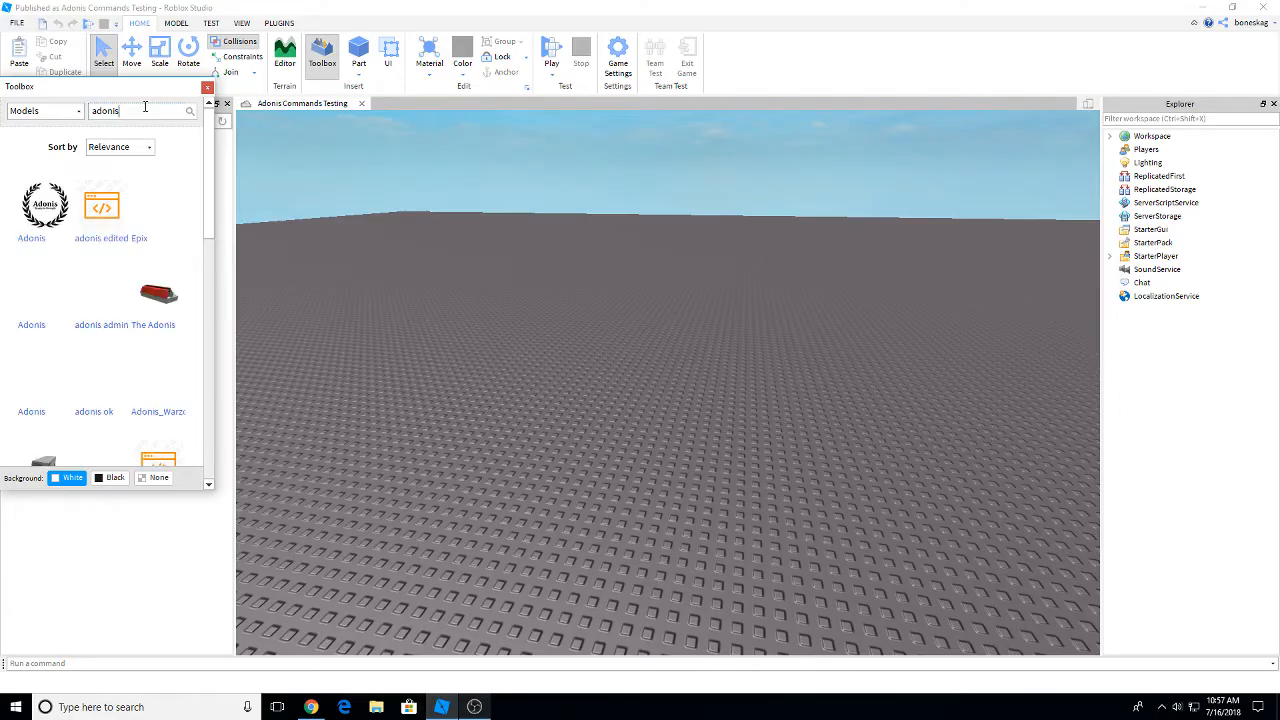
pyautogui.moveTo(45, 205)
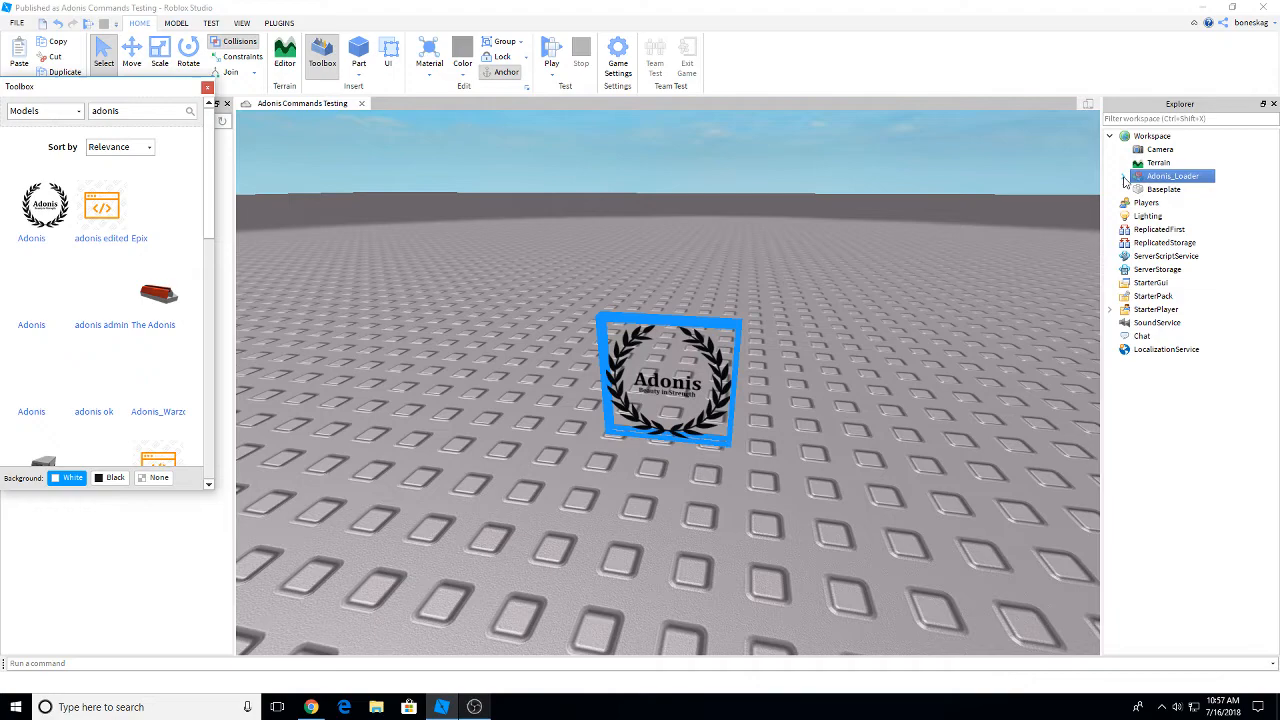
# Expand Adonis_Loader in Explorer and switch the Toolbox back to My Models
pyautogui.click(1123, 176)
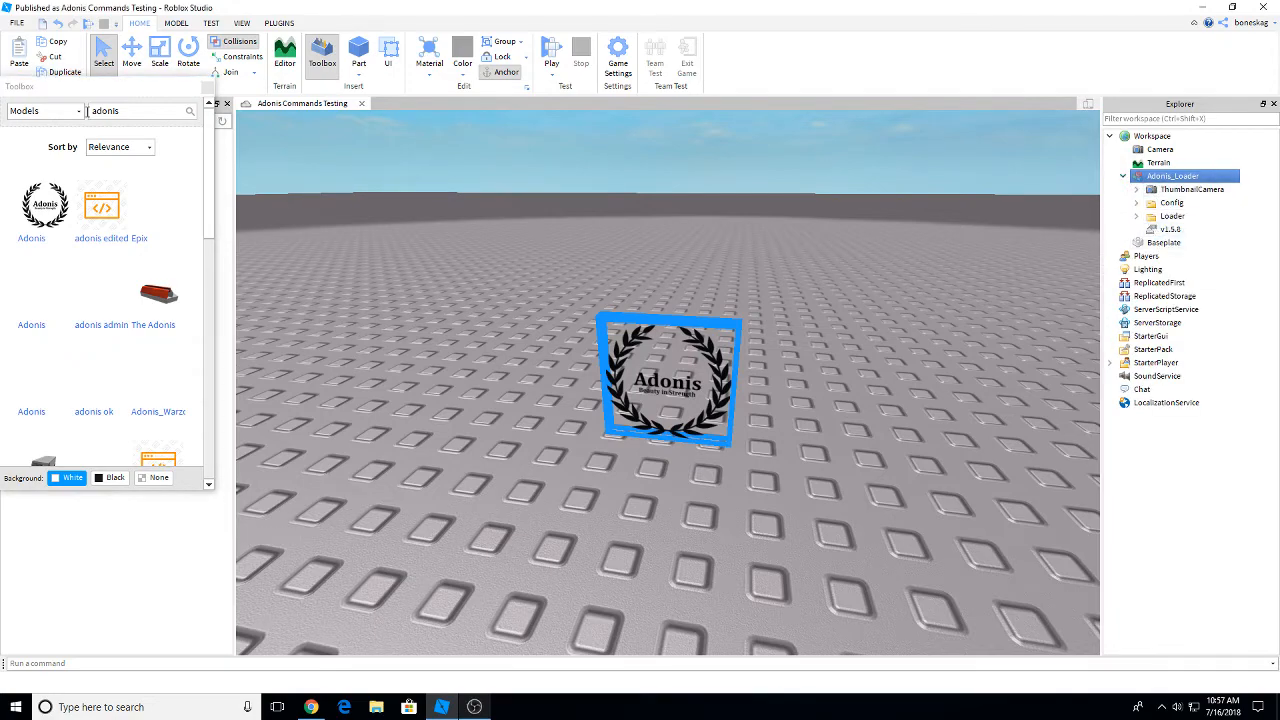
pyautogui.click(44, 111)
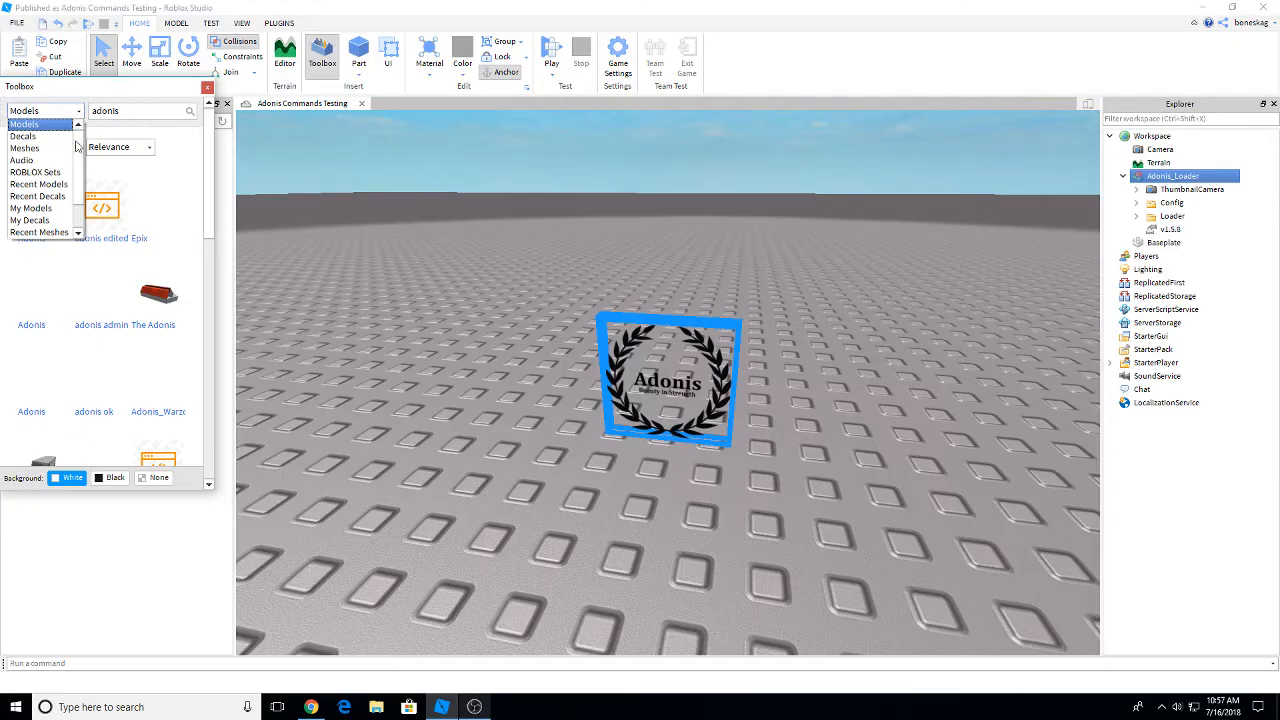
pyautogui.click(44, 111)
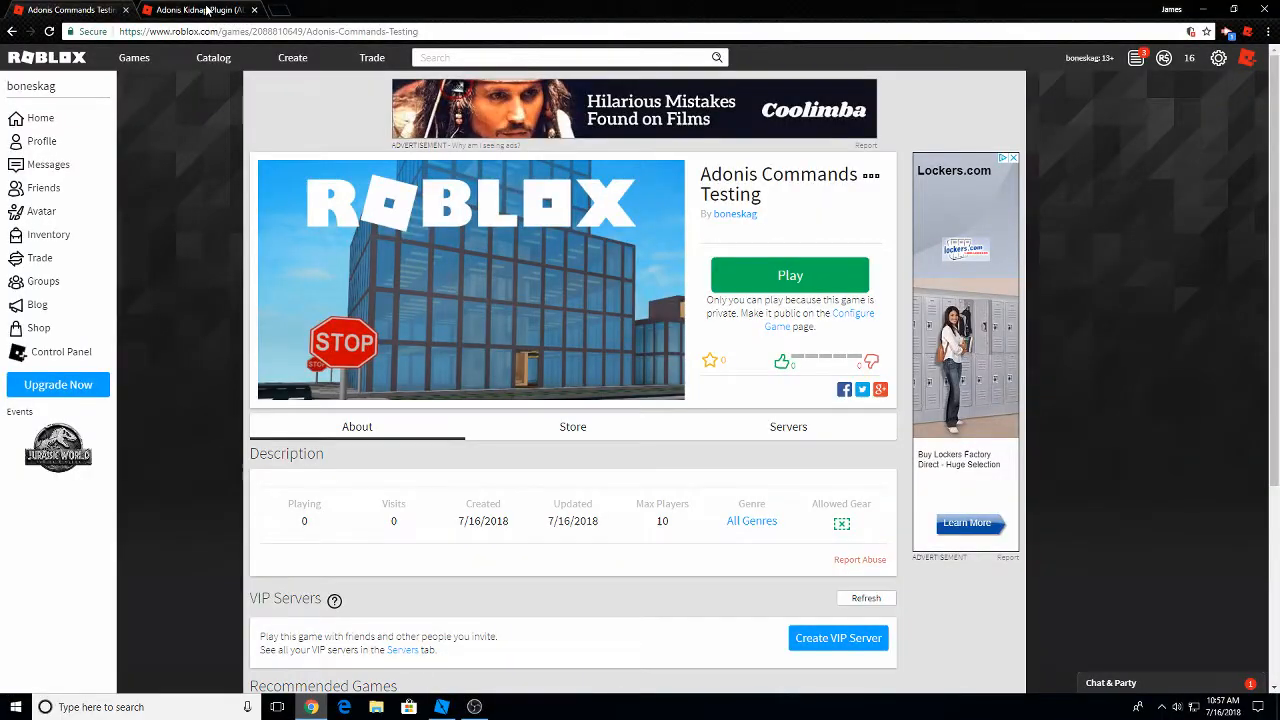
# View the already-owned Adonis Kidnap Plugin page after dismissing the chat popup
pyautogui.click(200, 9)
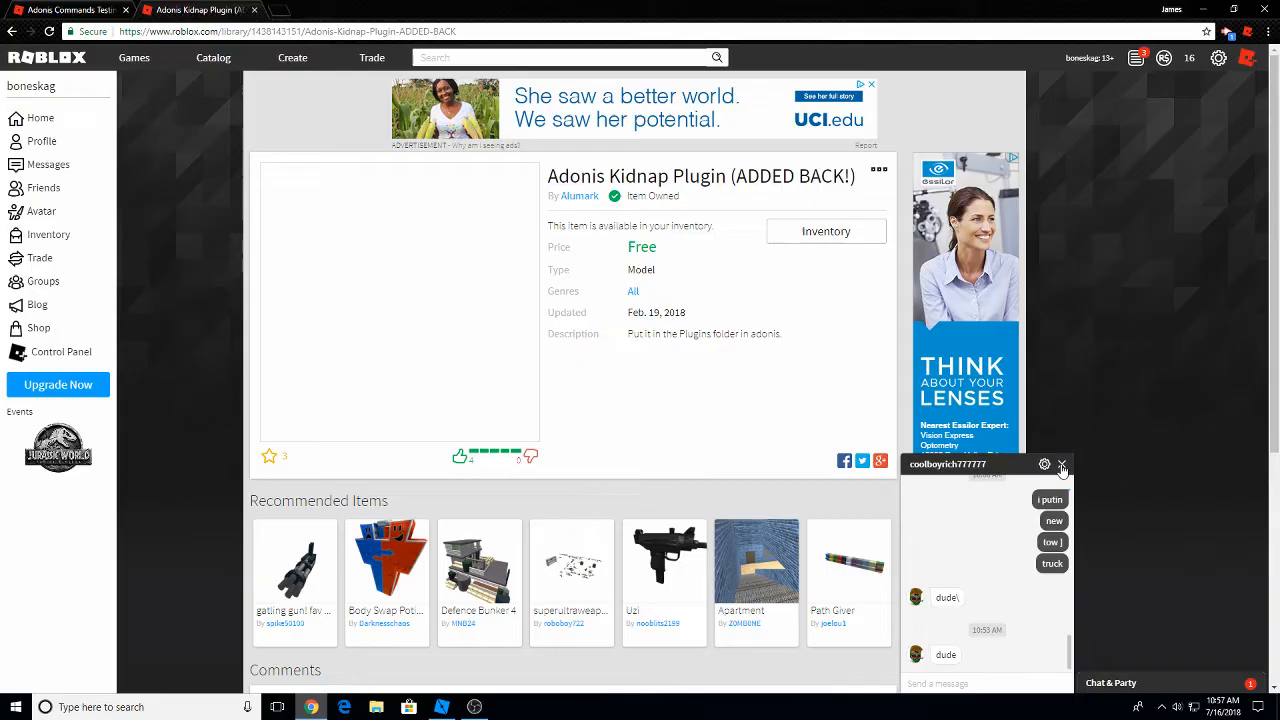
pyautogui.click(1062, 465)
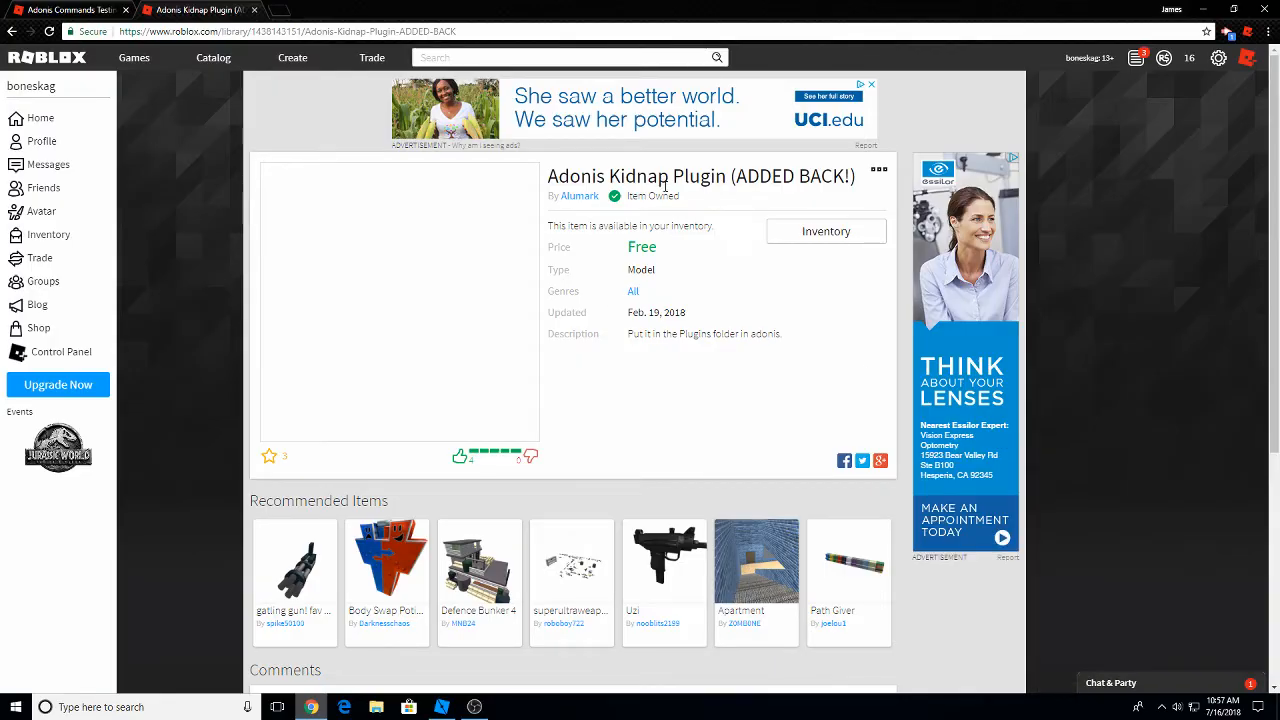
pyautogui.moveTo(714, 253)
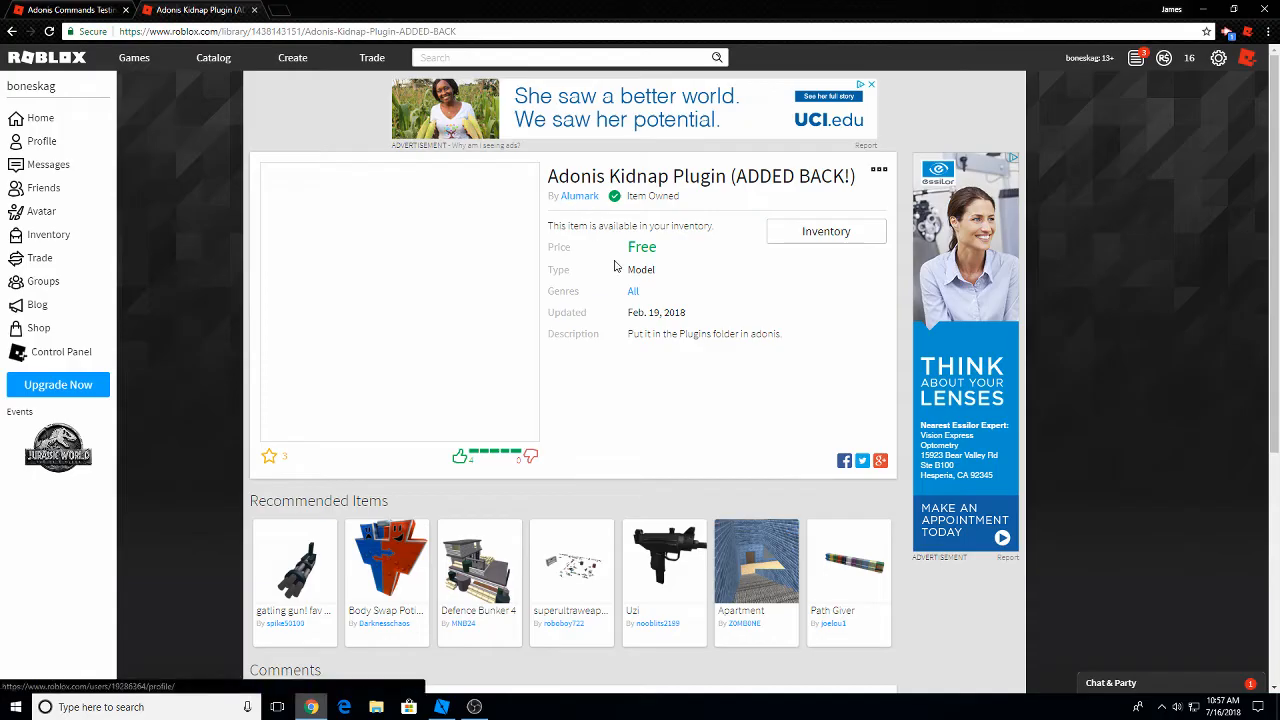
pyautogui.moveTo(684, 311)
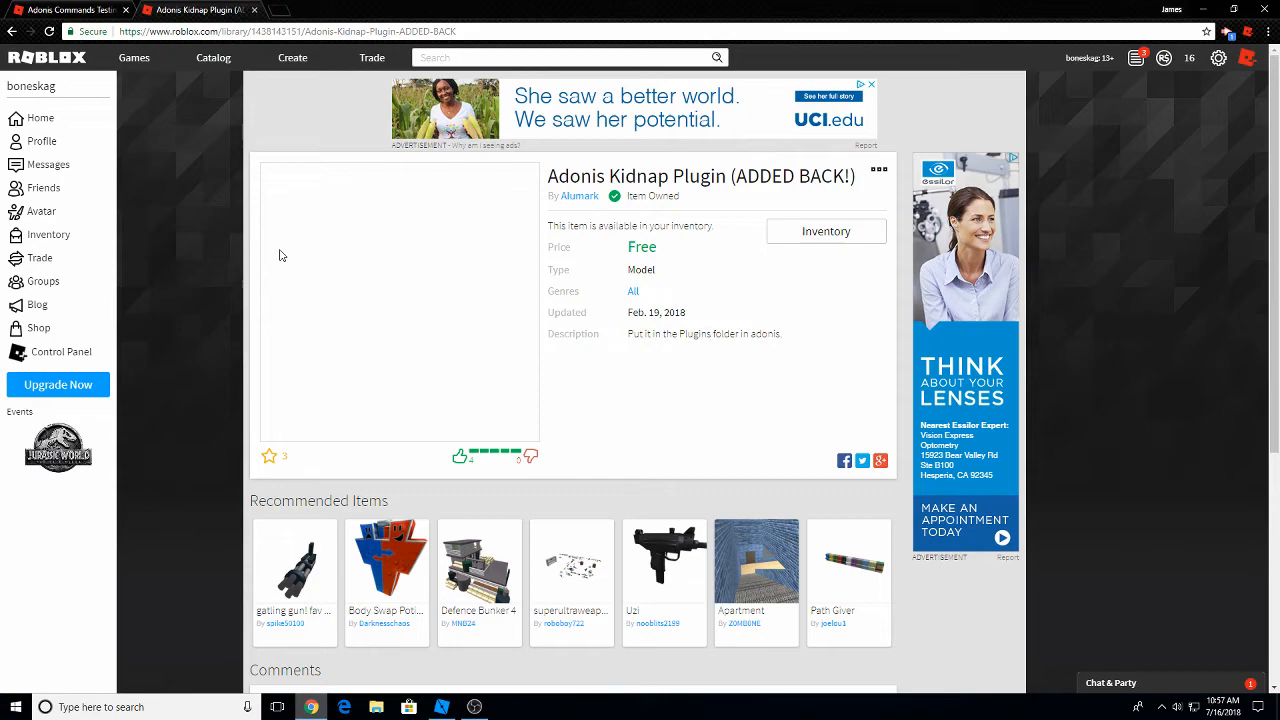
pyautogui.moveTo(509, 549)
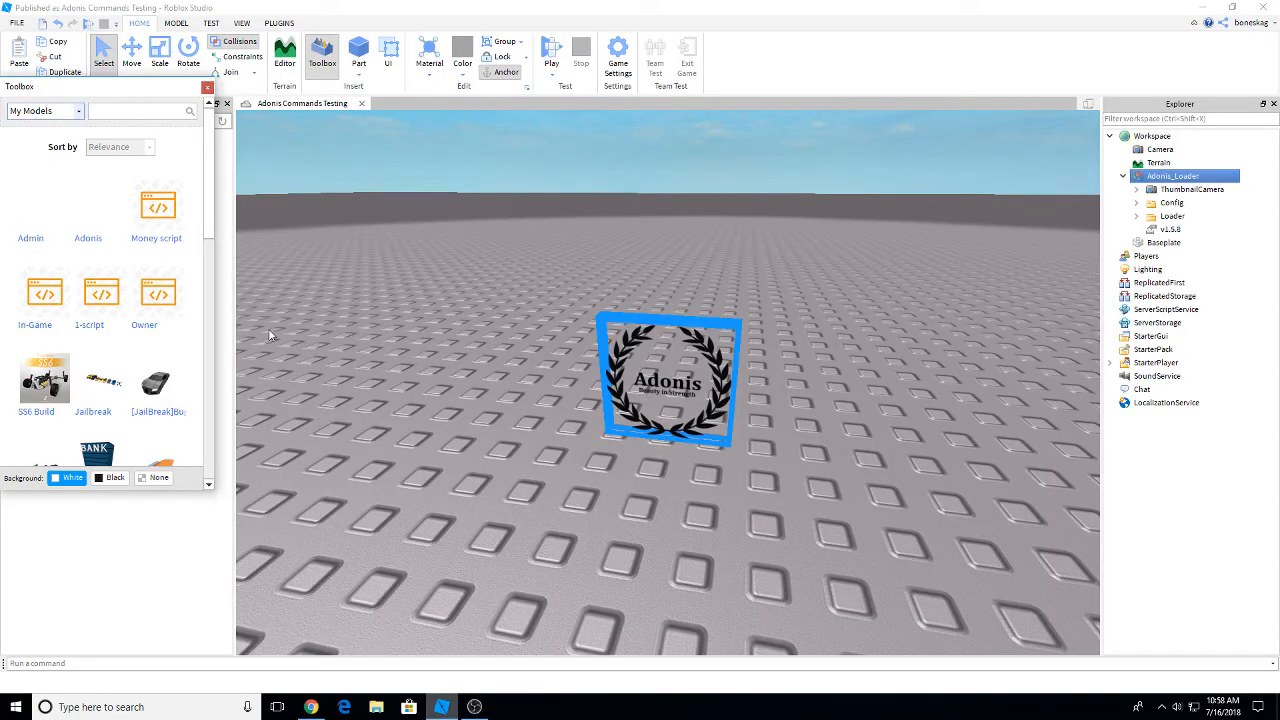
pyautogui.moveTo(330, 458)
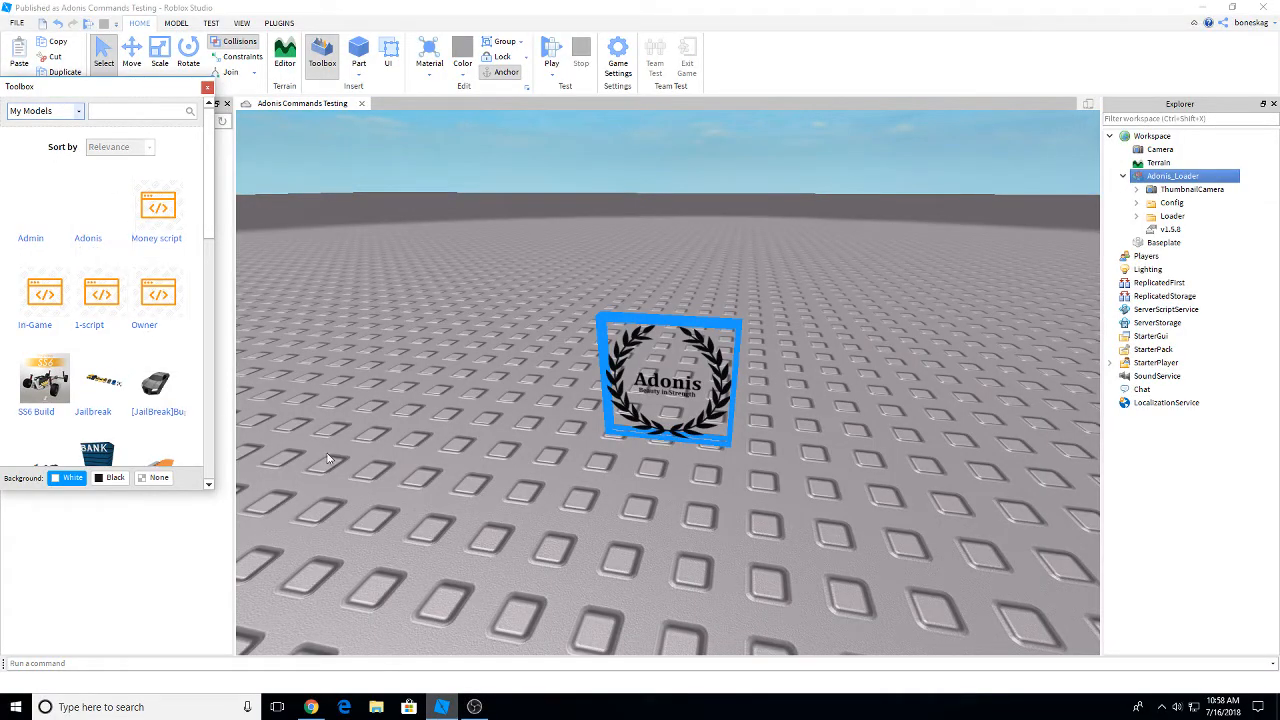
pyautogui.moveTo(100, 210)
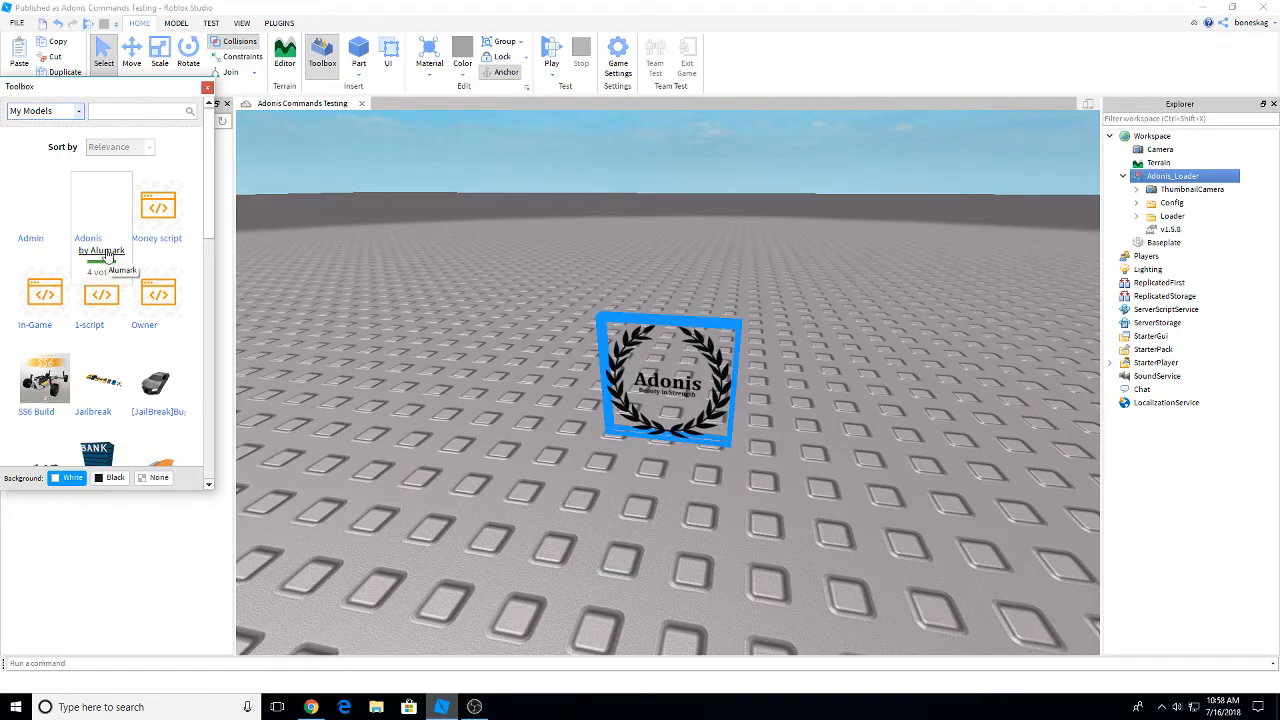
pyautogui.moveTo(93, 213)
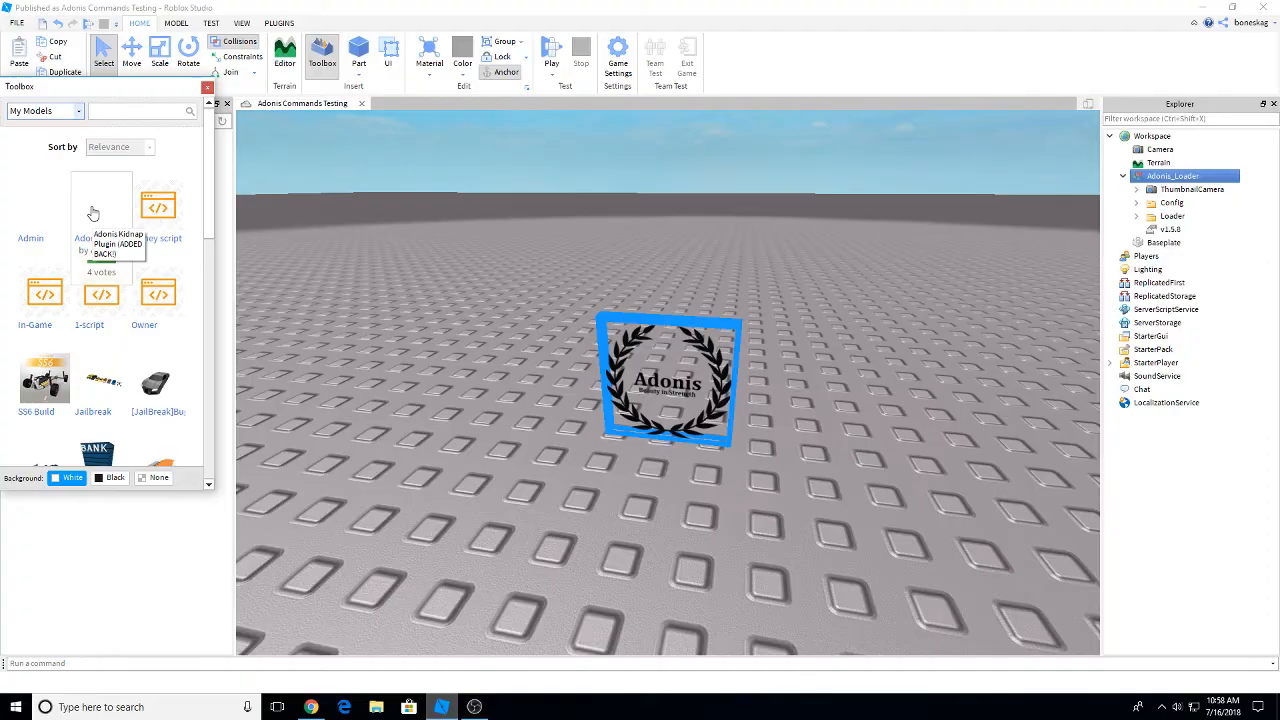
pyautogui.moveTo(170, 342)
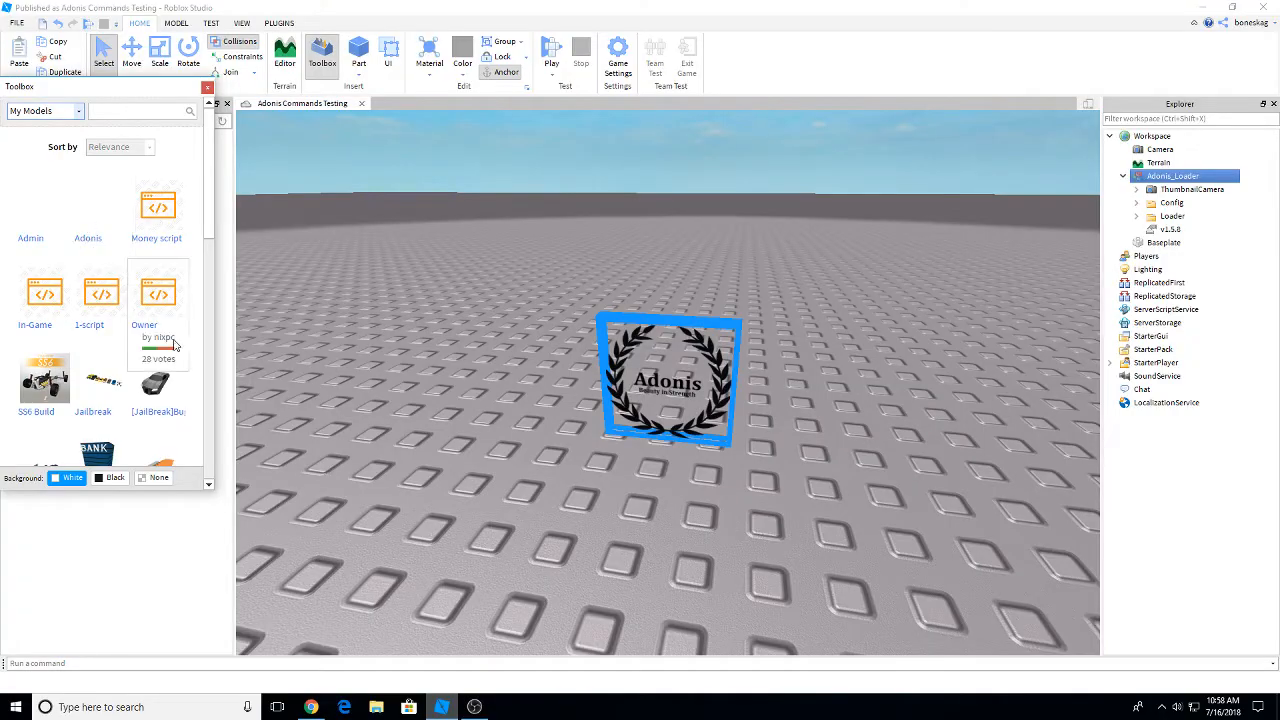
pyautogui.moveTo(90, 210)
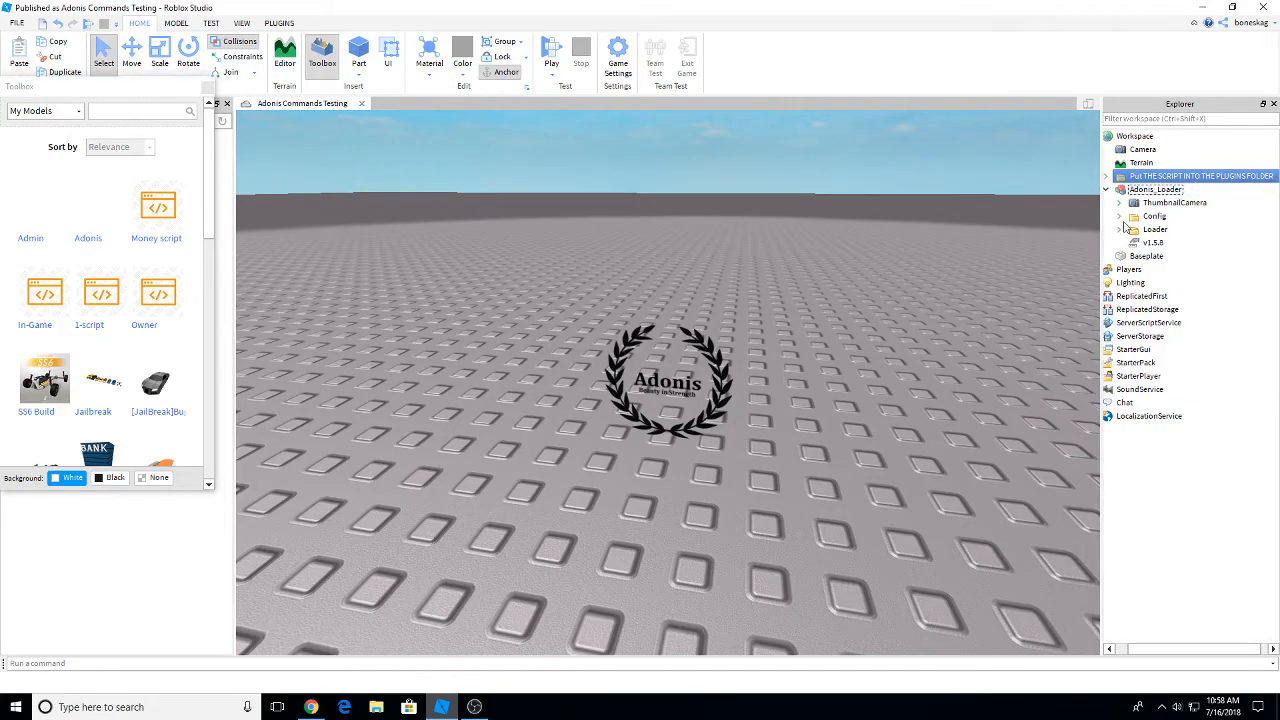
# Expand Adonis_Loader's Config Plugins folder and the kidnap plugin container model
pyautogui.click(1120, 216)
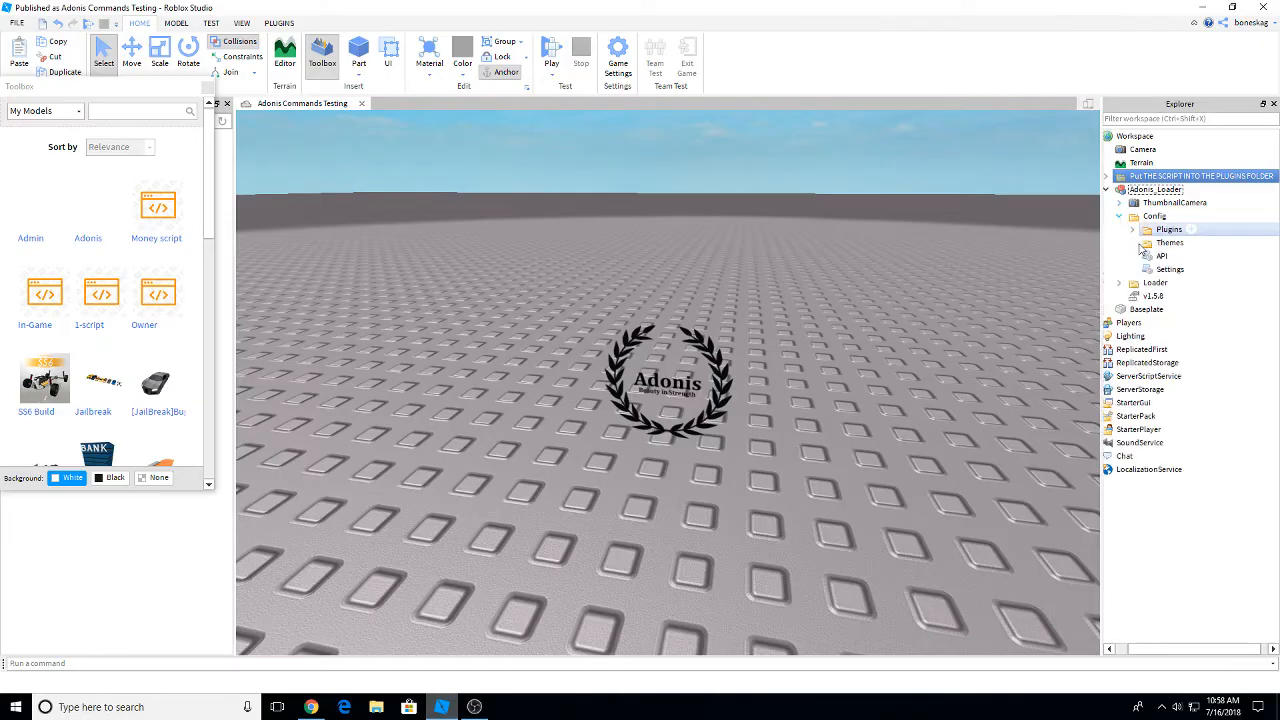
pyautogui.click(1133, 229)
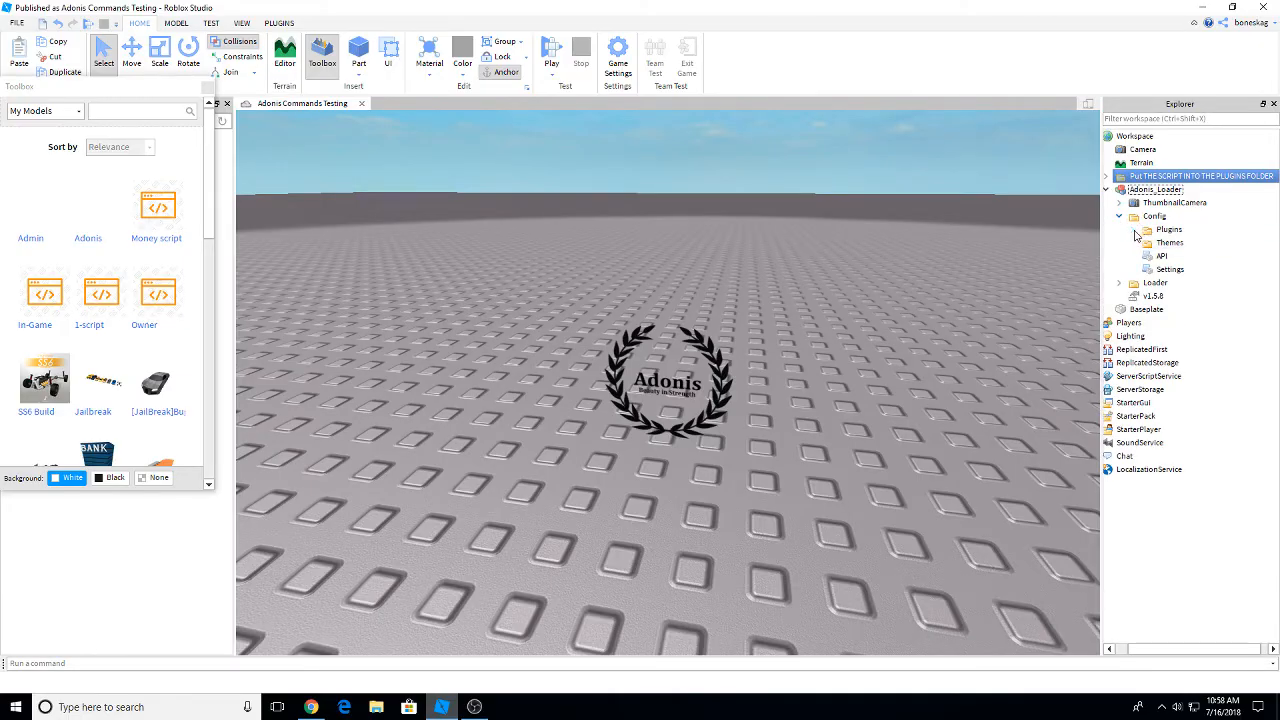
pyautogui.click(1135, 229)
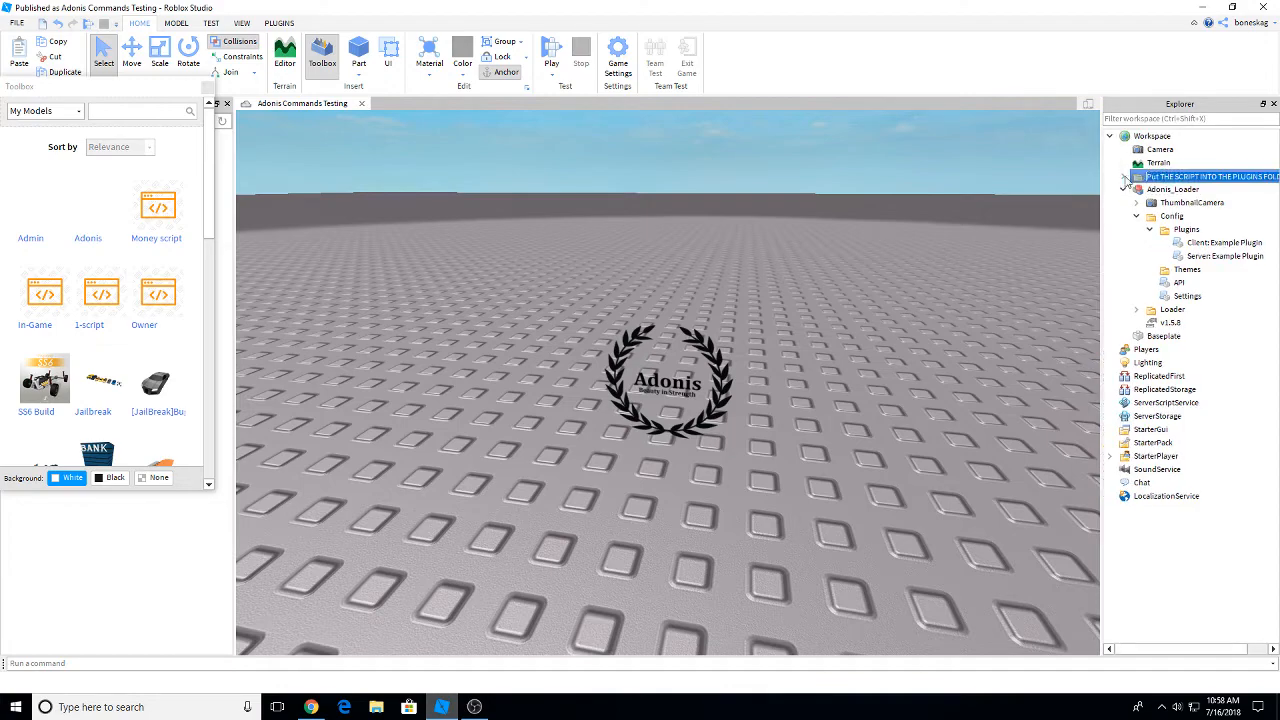
pyautogui.click(1124, 176)
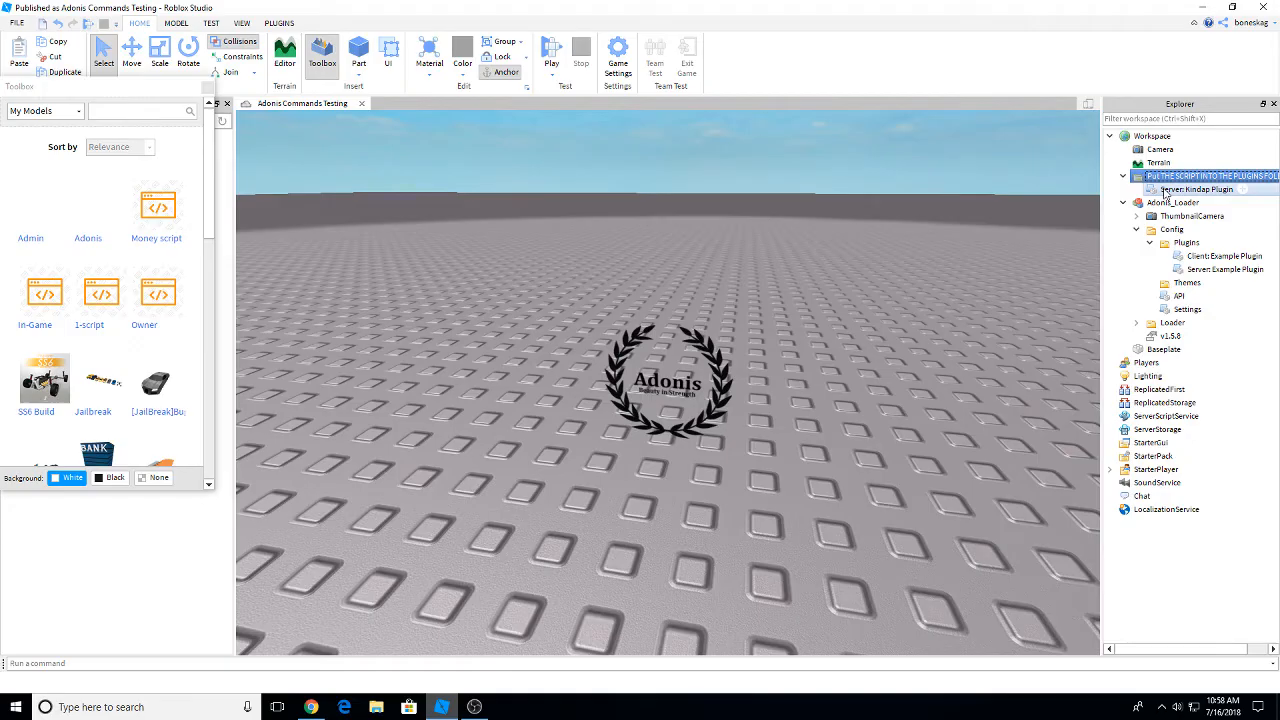
pyautogui.moveTo(1155, 203)
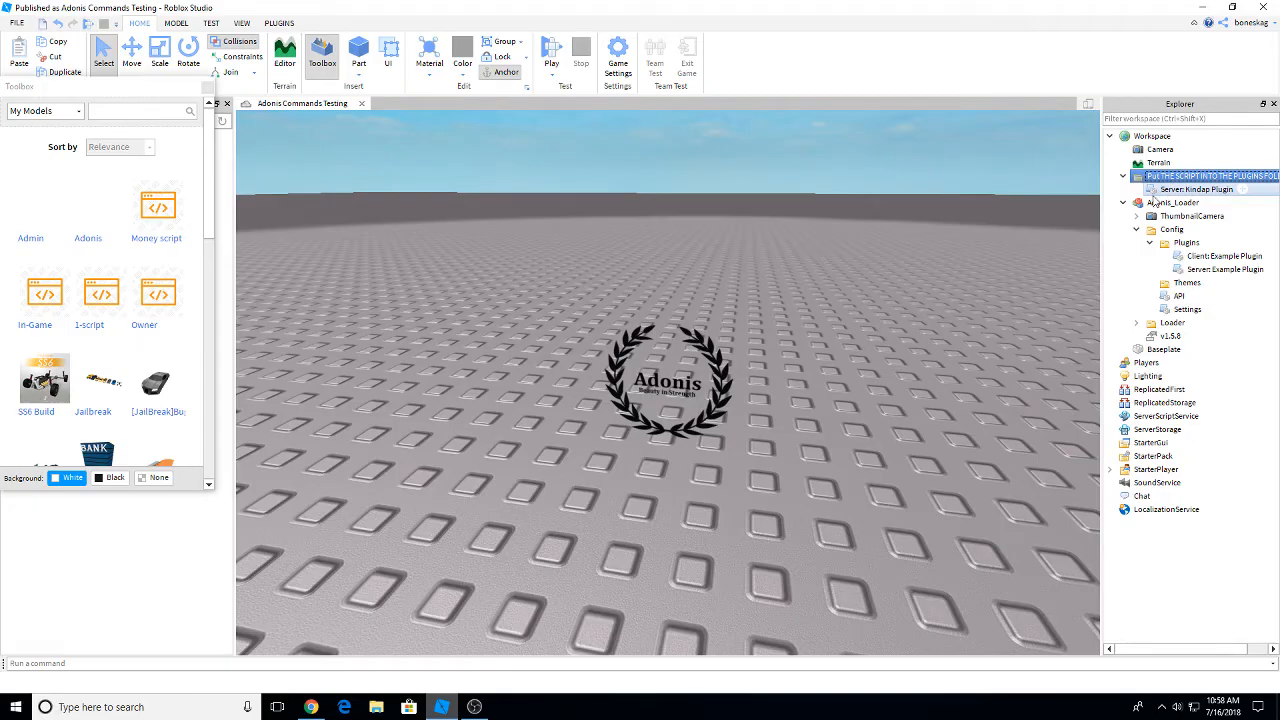
# Paste Server Kindap Plugin into Config > Plugins and remove the leftover container model
pyautogui.rightClick(1200, 176)
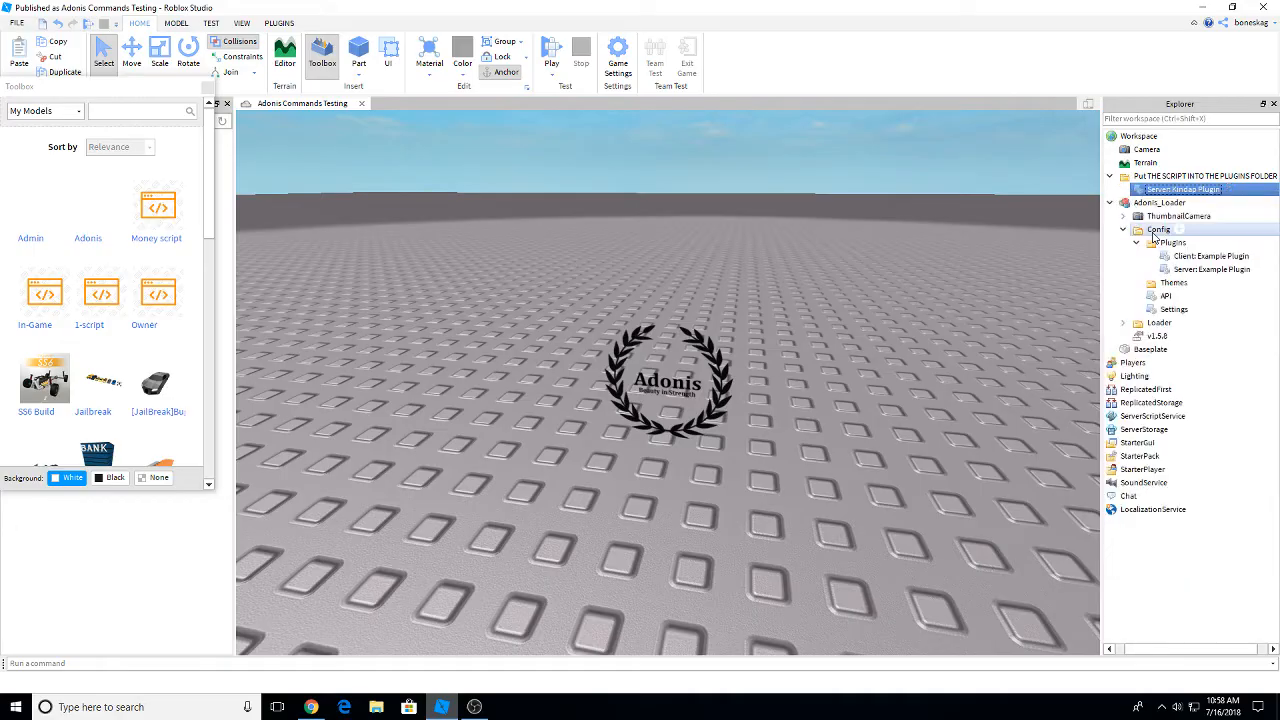
pyautogui.click(1173, 242)
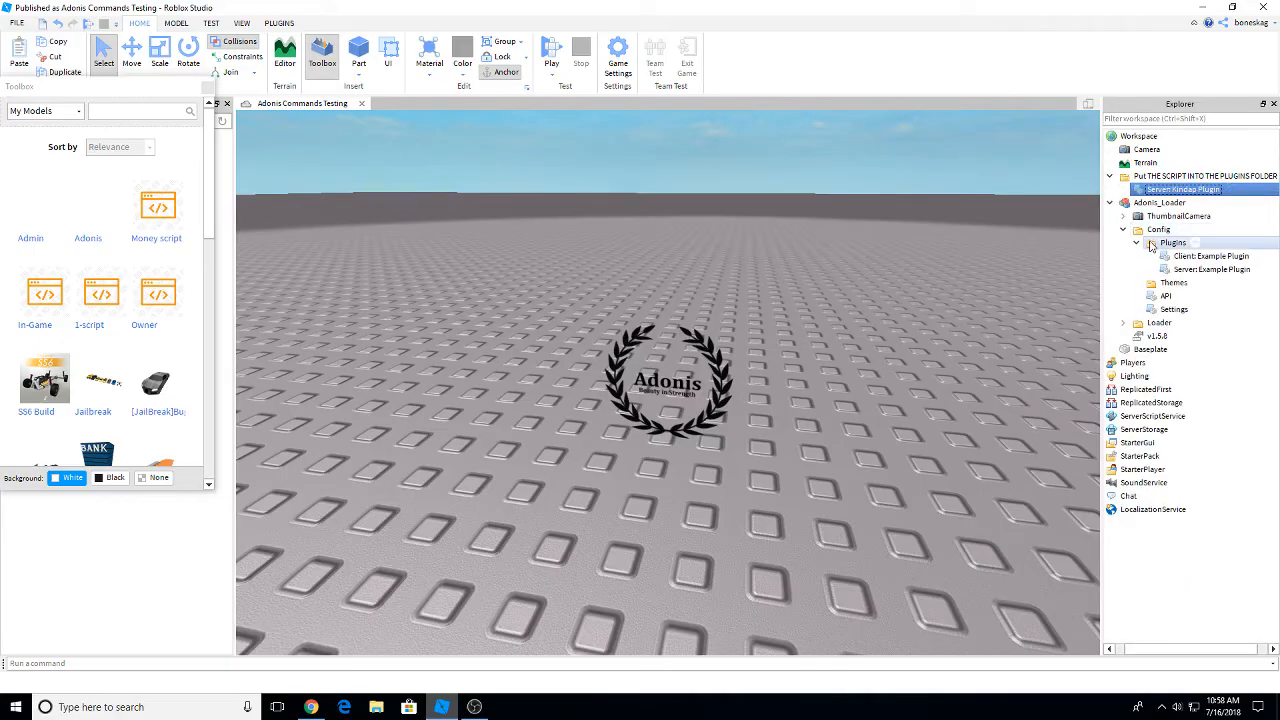
pyautogui.rightClick(1172, 242)
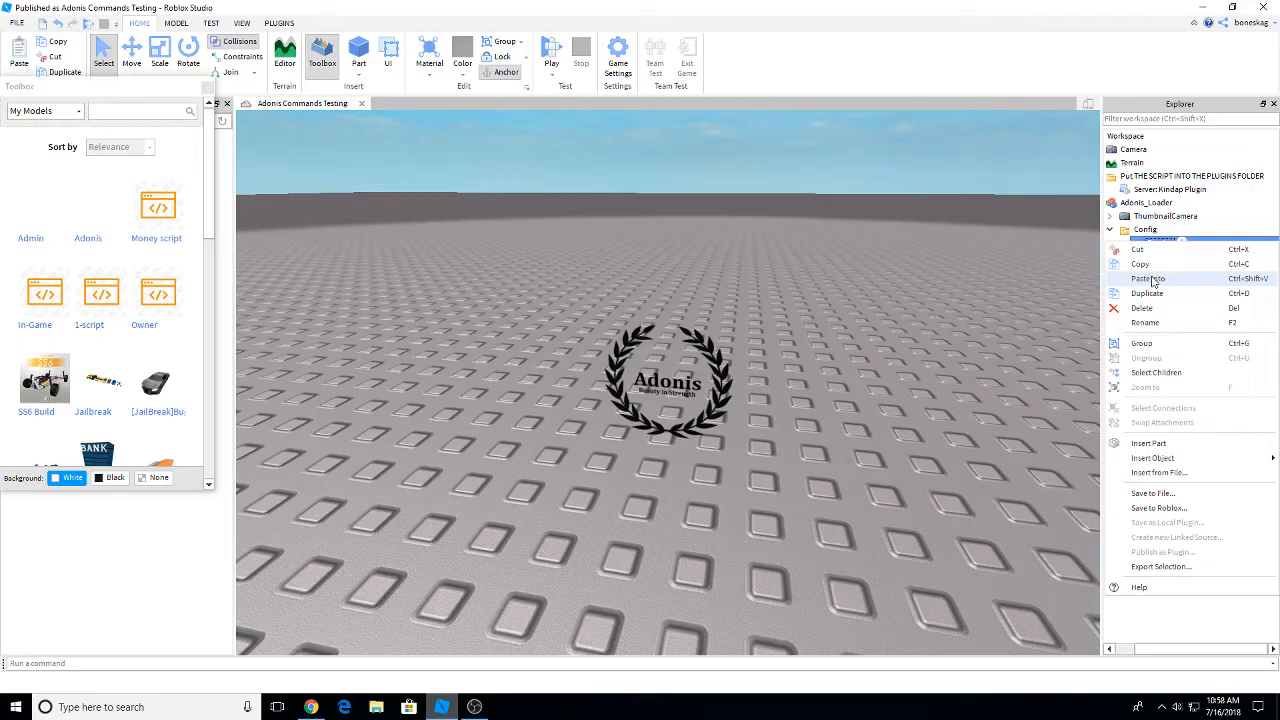
pyautogui.click(1147, 278)
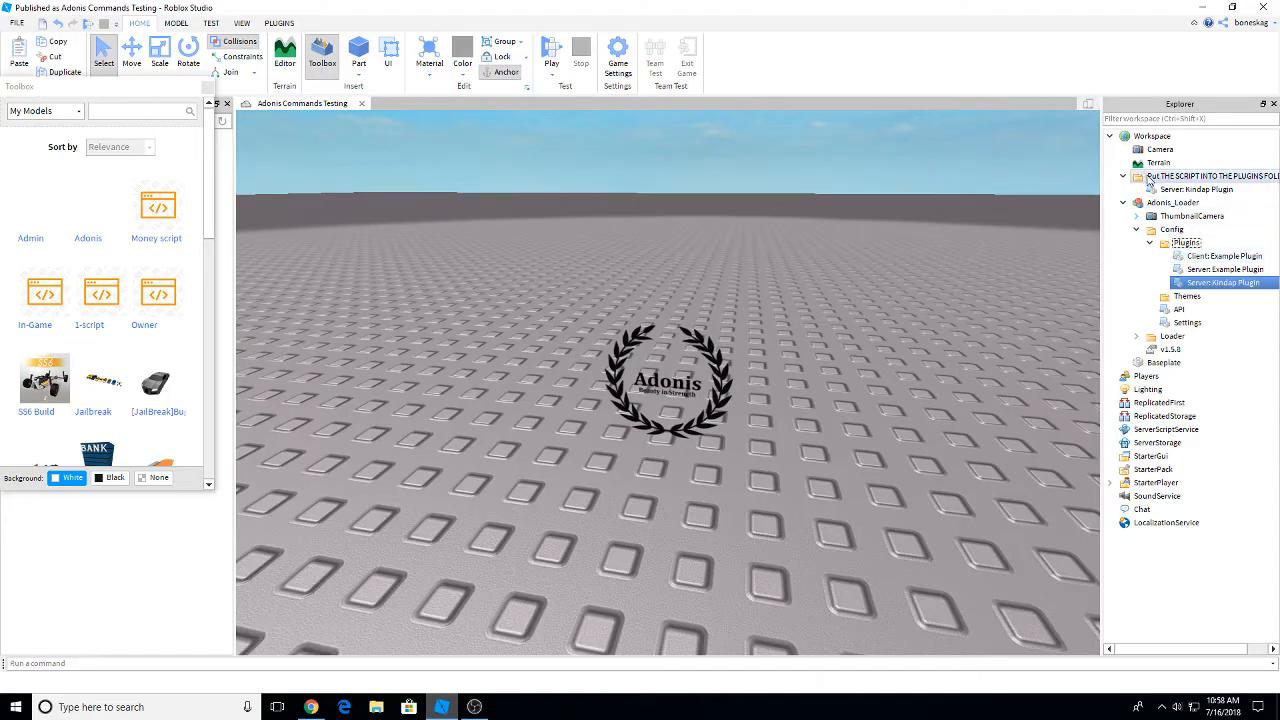
pyautogui.click(1210, 175)
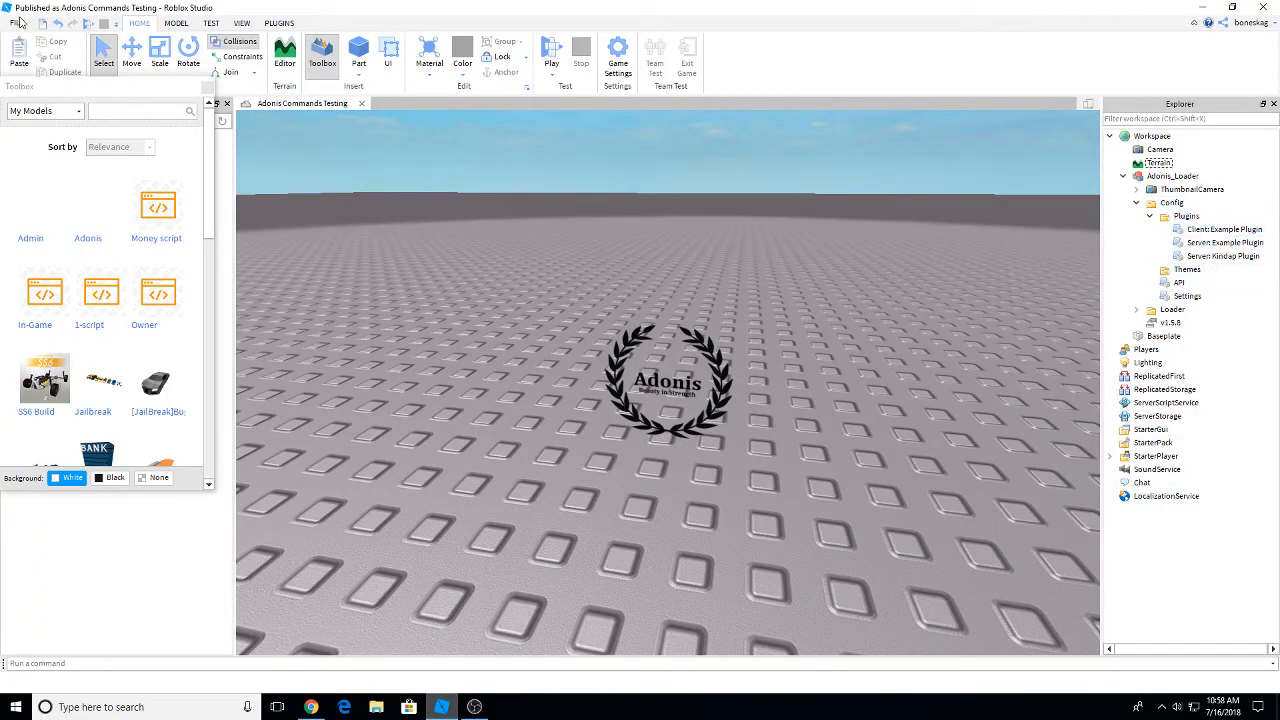
# Publish the Adonis Commands Testing place to Roblox via the File menu
pyautogui.click(16, 22)
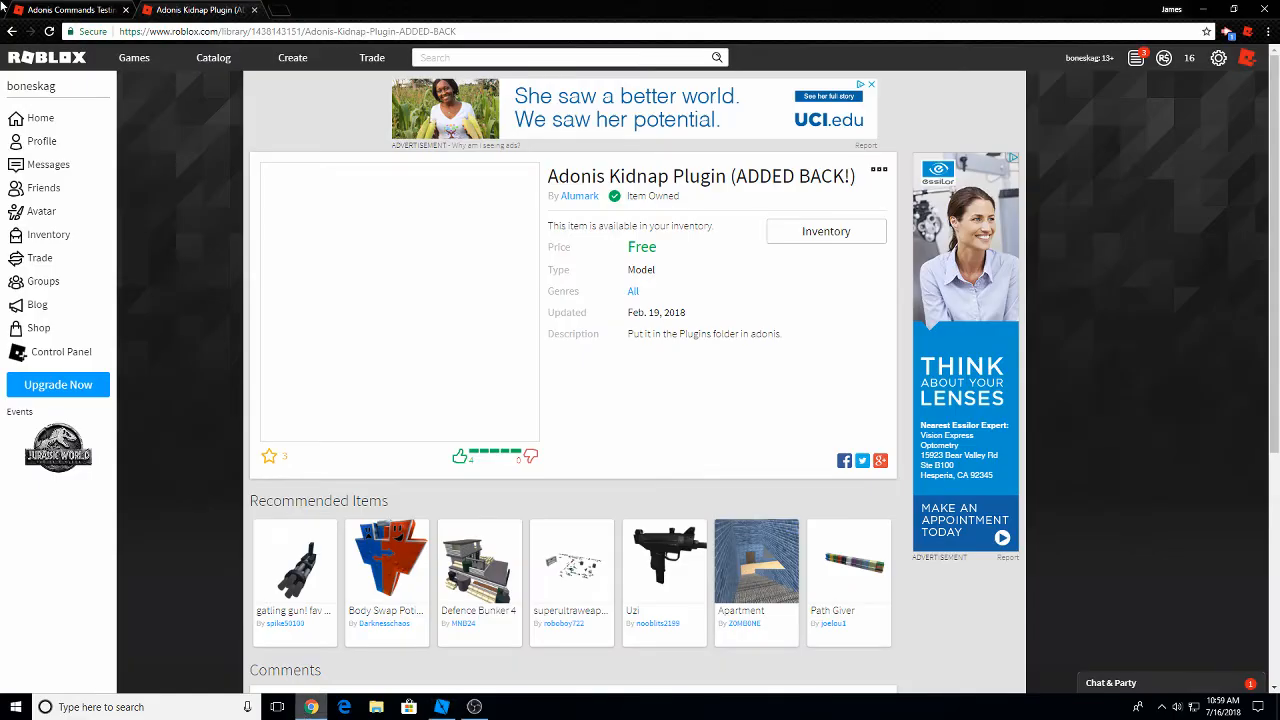
# Play Adonis Commands Testing from its game page, dismissing the install prompt and confirming Roblox
pyautogui.click(70, 9)
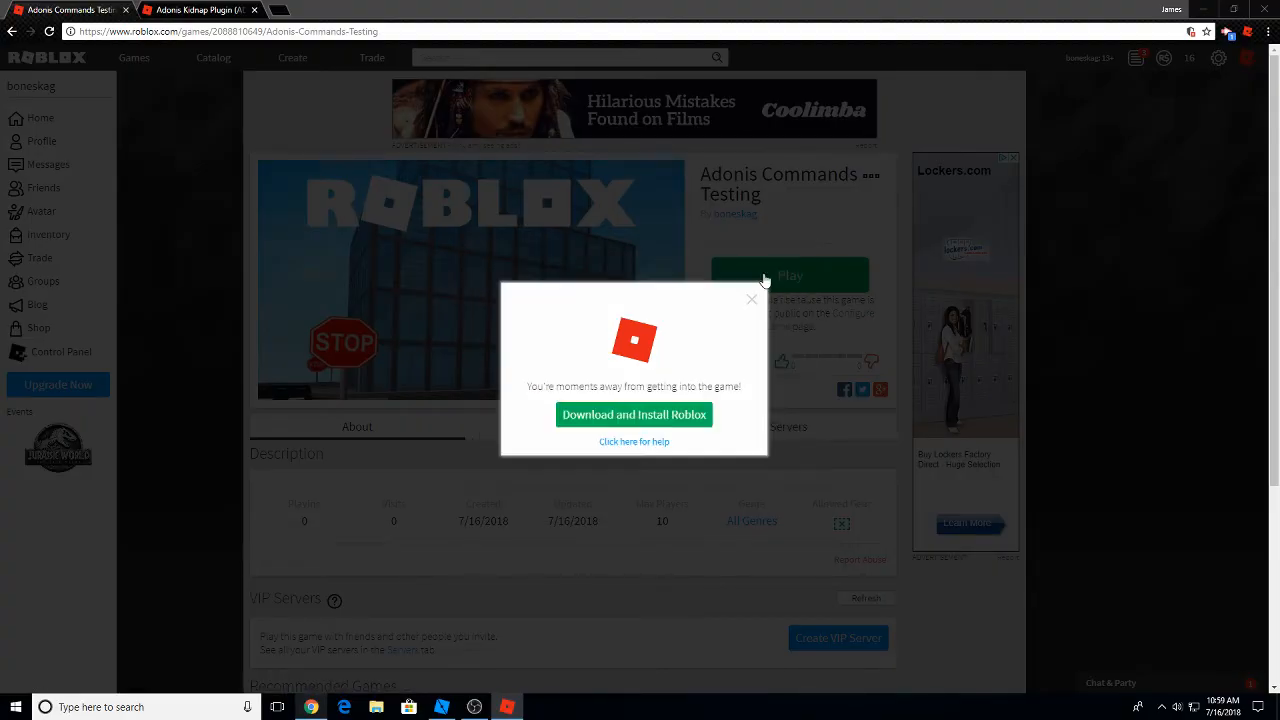
pyautogui.click(751, 298)
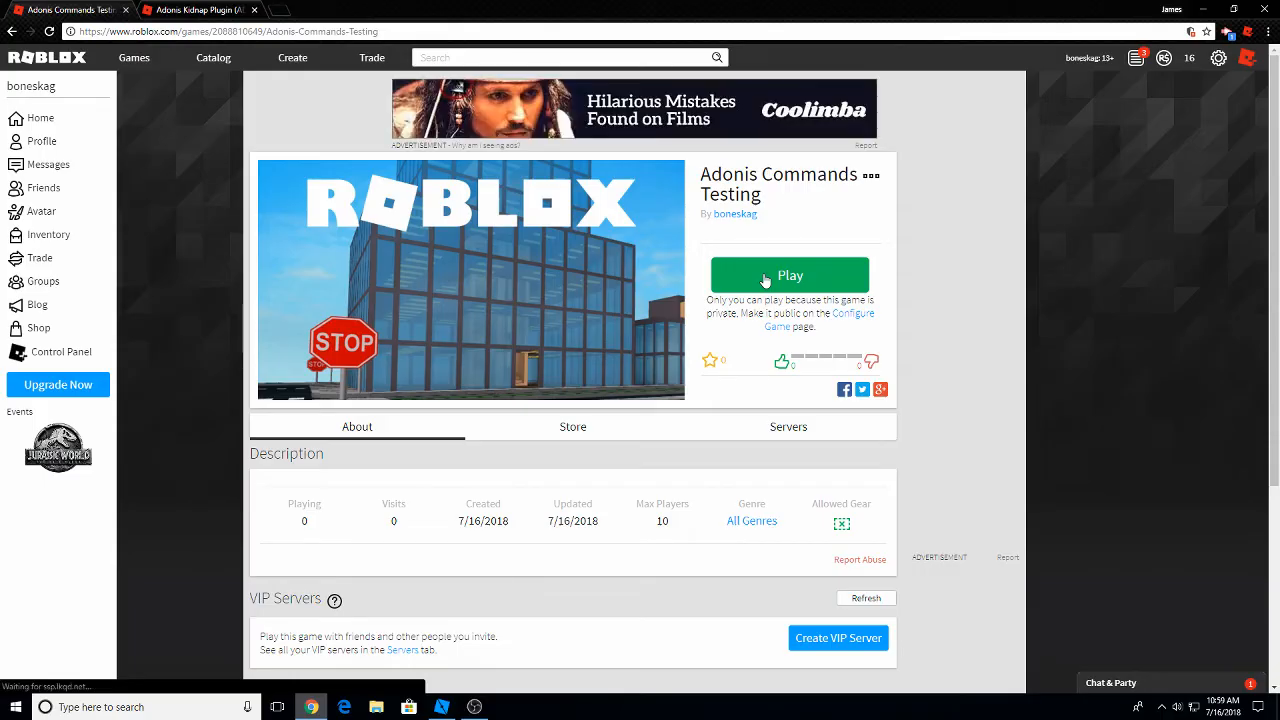
pyautogui.click(789, 275)
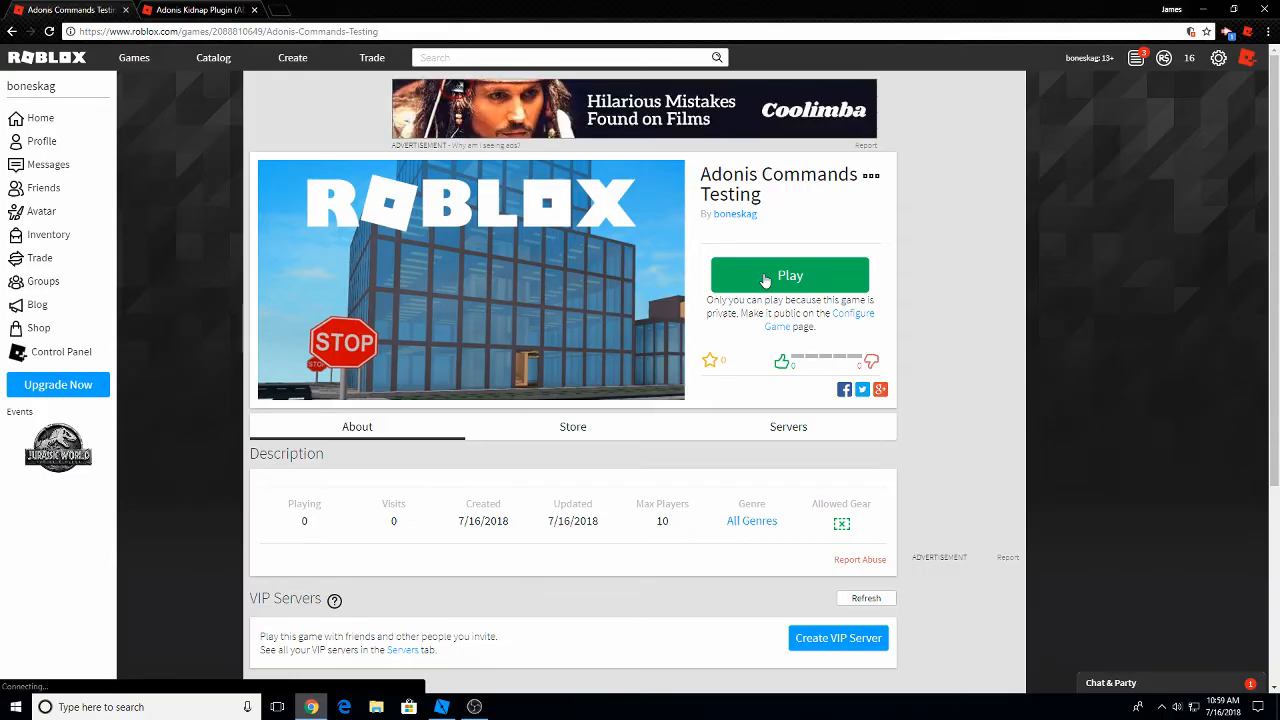
pyautogui.click(789, 275)
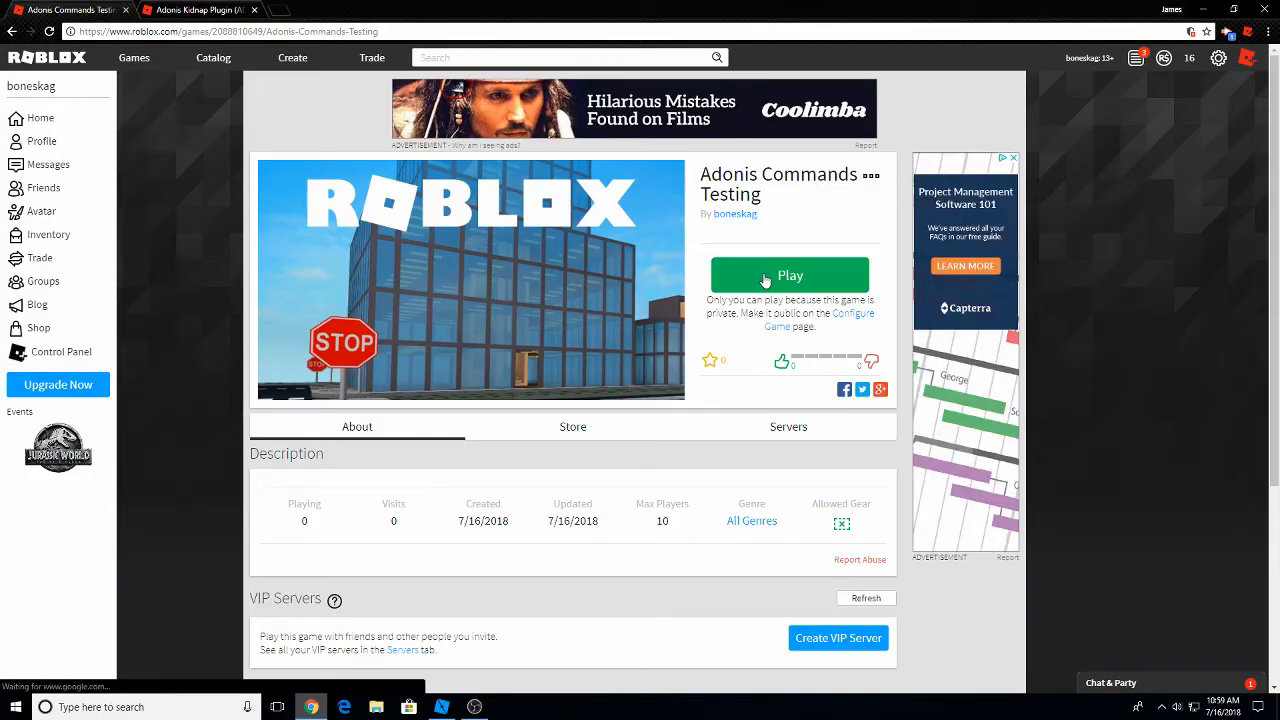
pyautogui.scroll(-3)
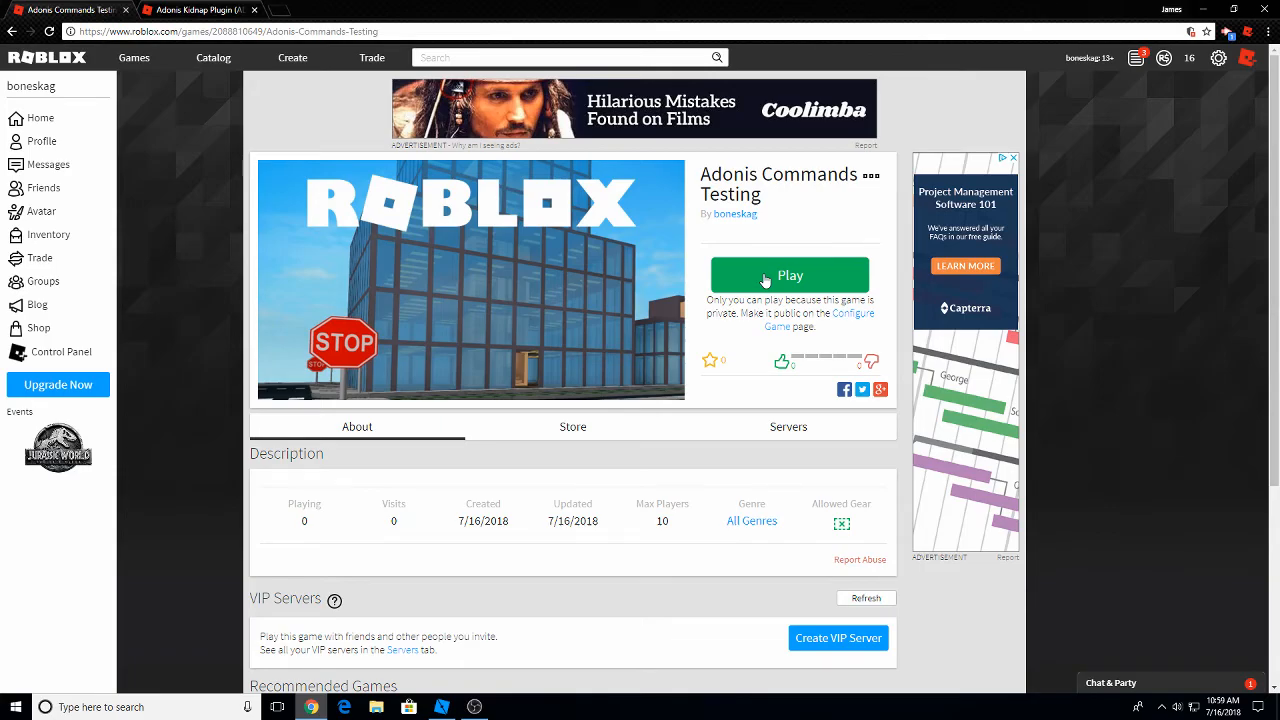
pyautogui.click(789, 275)
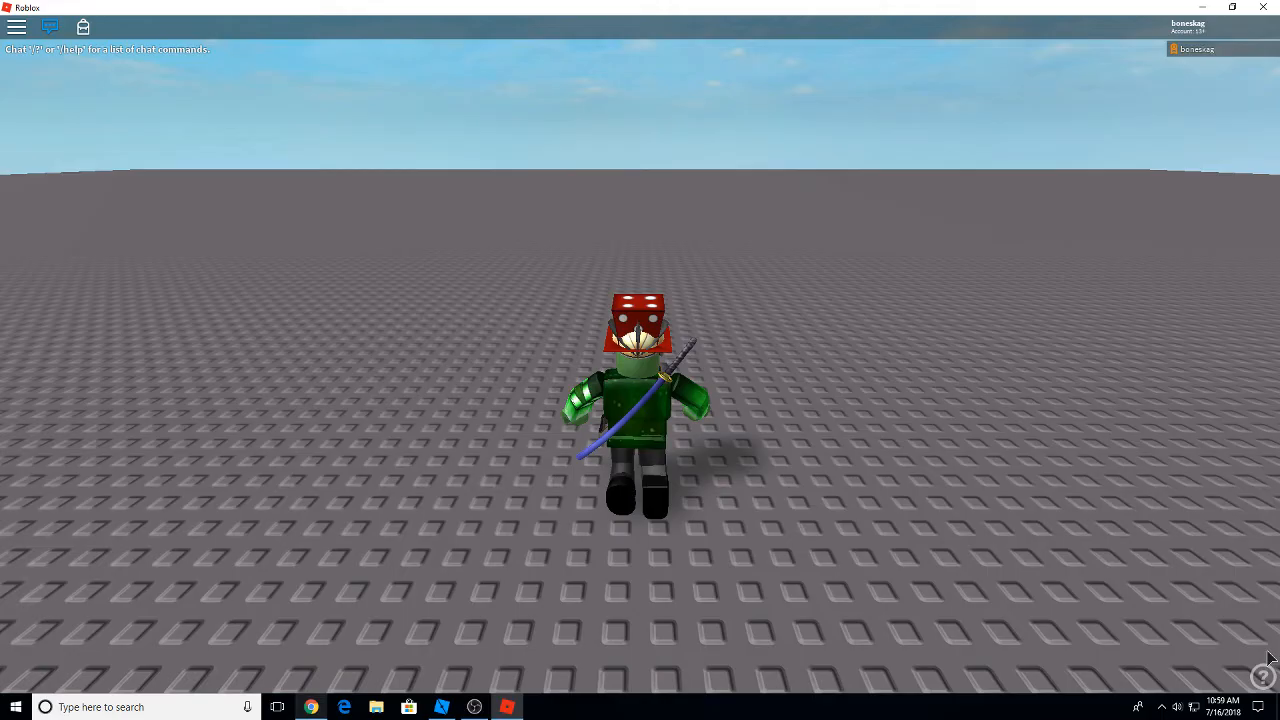
# Open chat and enter :cmds to show the Adonis Commands window
pyautogui.press('/')
pyautogui.write(':cmds')
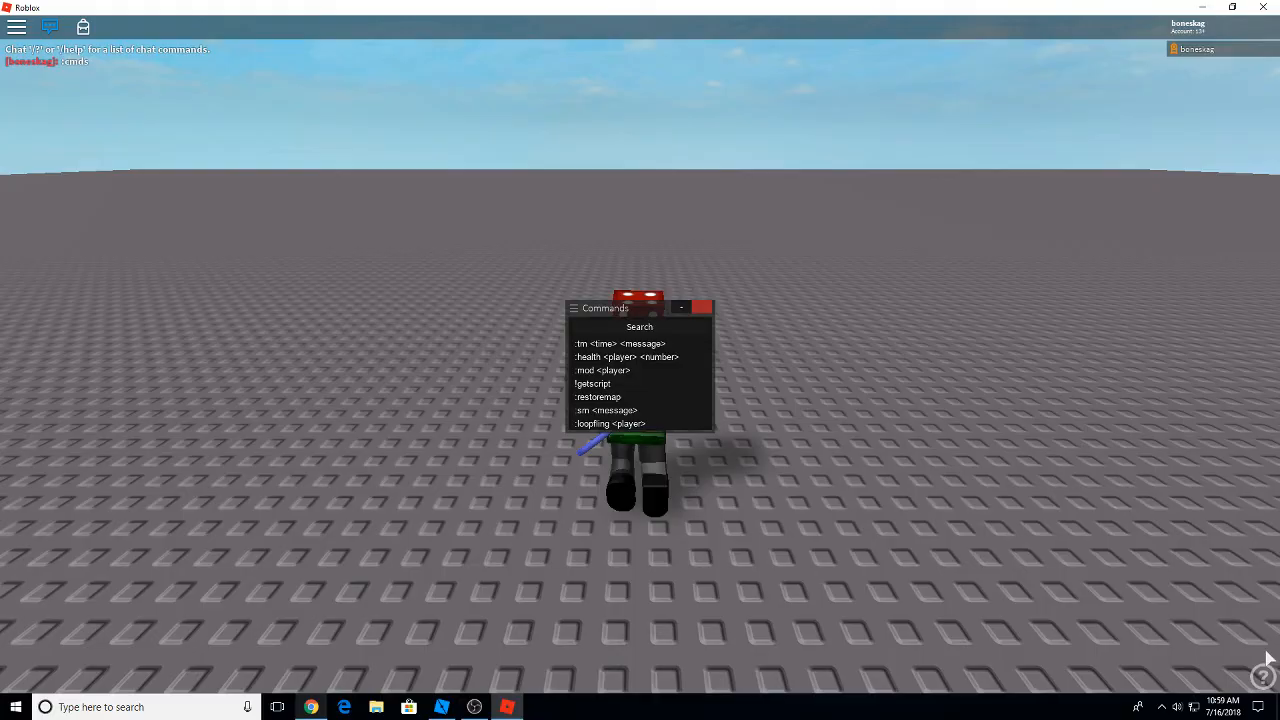
pyautogui.moveTo(625, 357)
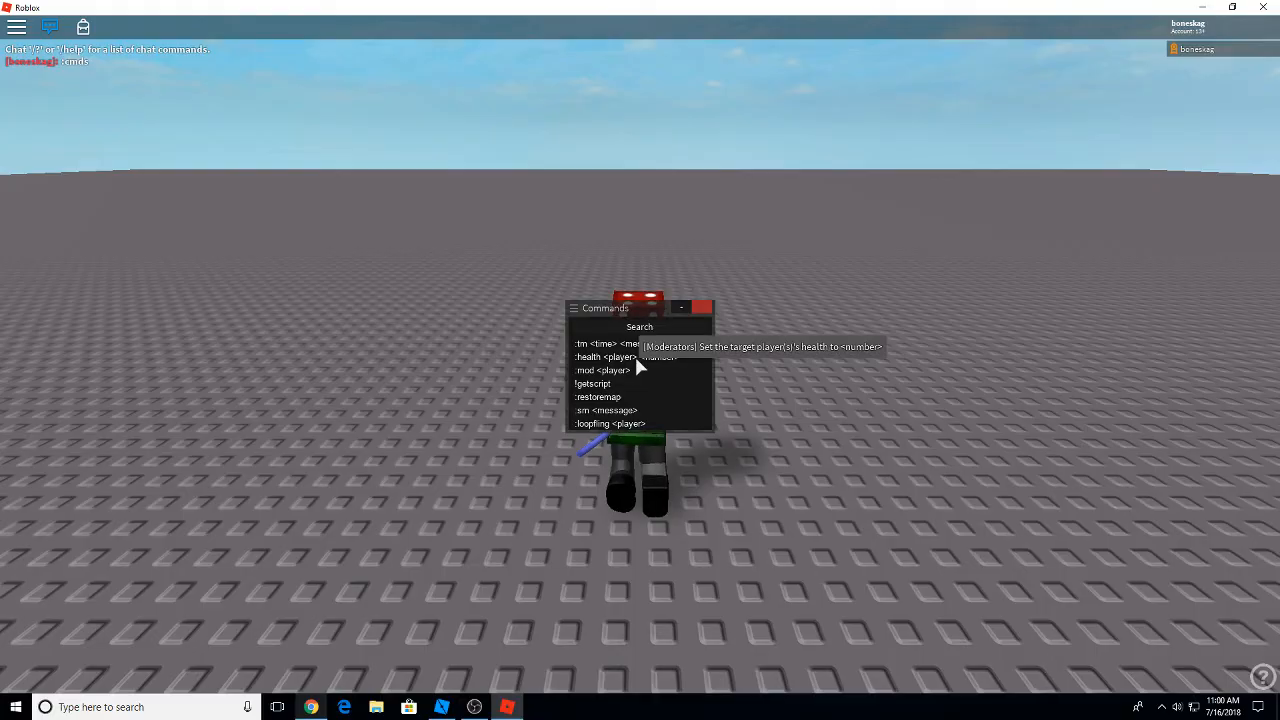